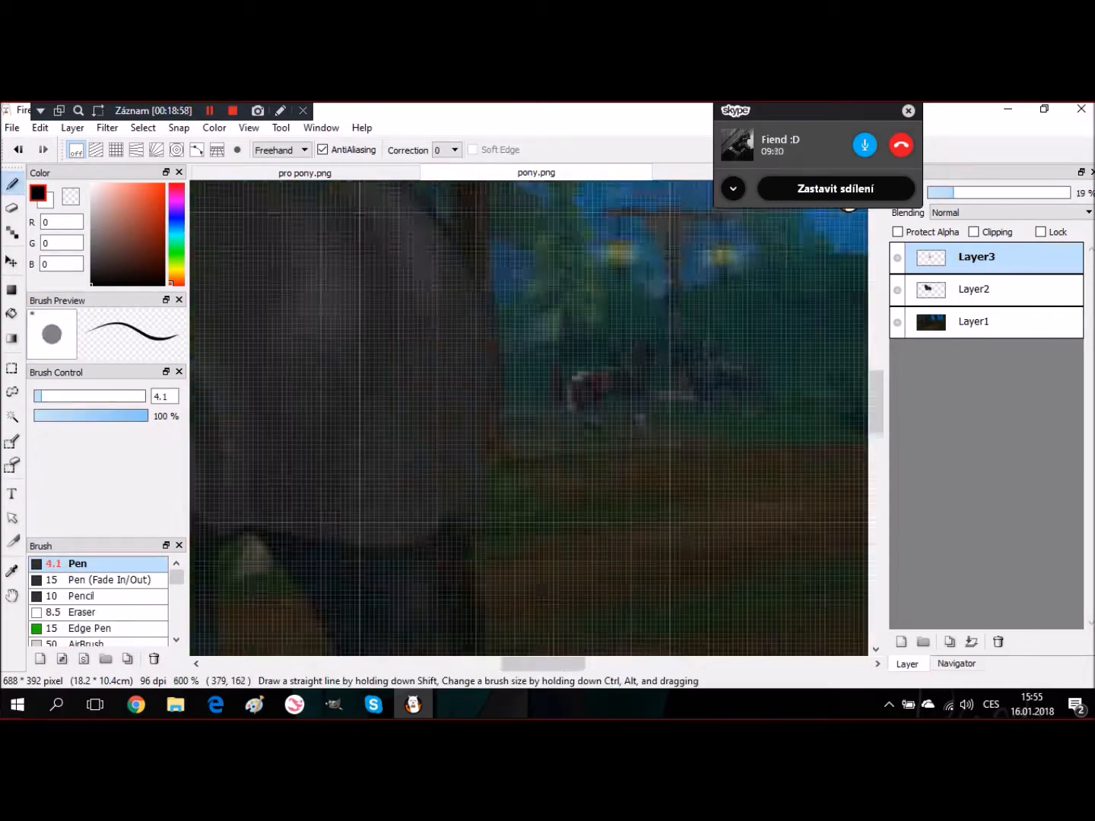
- Paint dark grey over the horse's front leg on Layer3 and blend it smooth
left_click(976, 289)
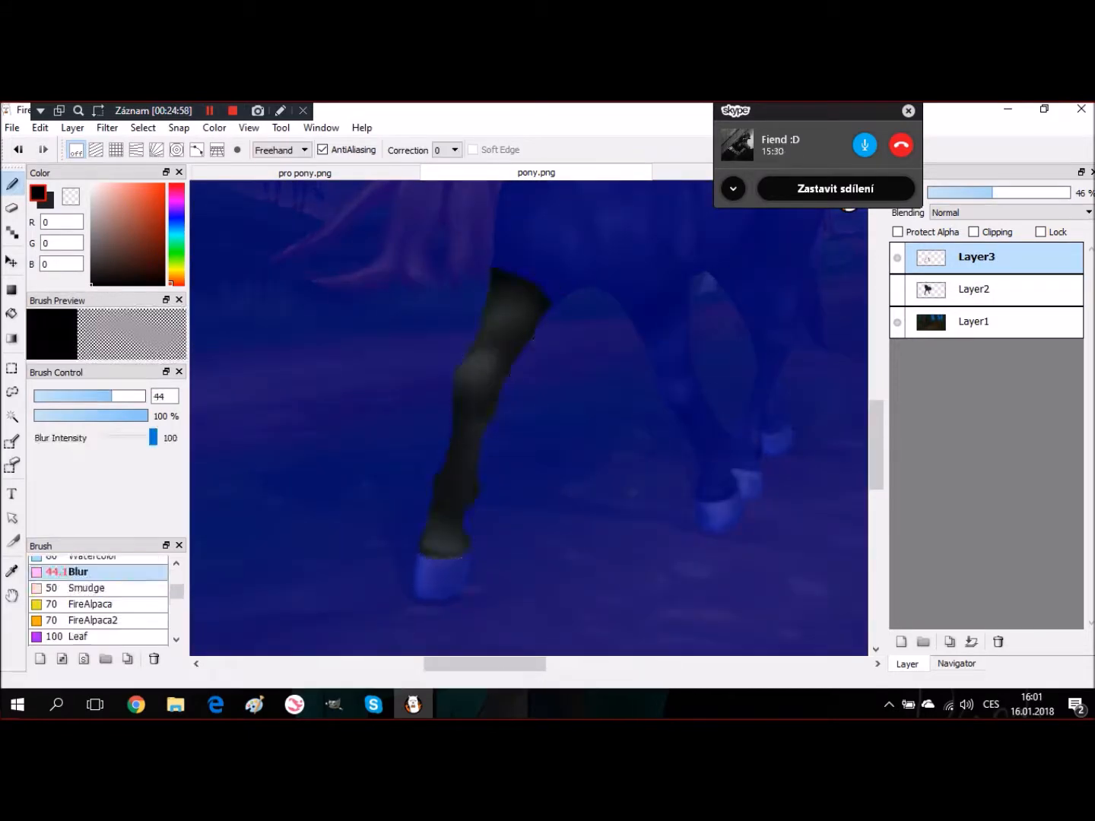
- Shade the body dark grey with Smudge and Pen, then draw a long black mane and tail
left_click(87, 587)
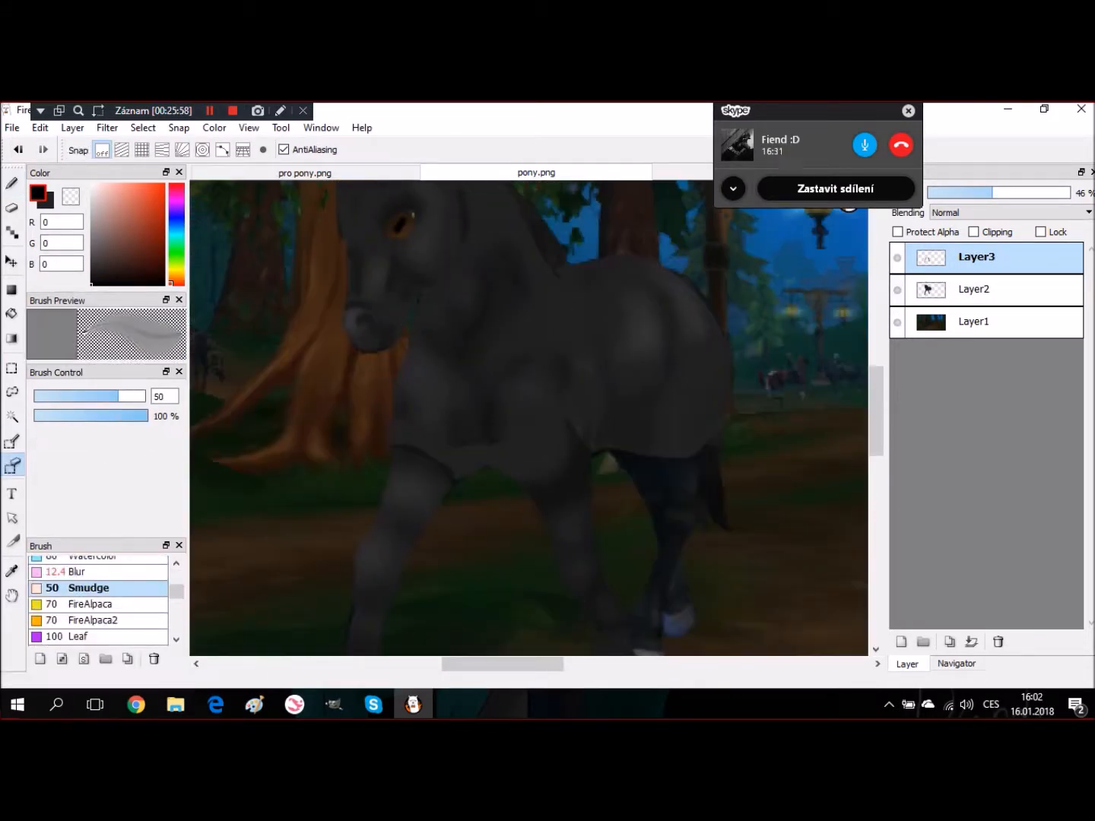
left_click(977, 289)
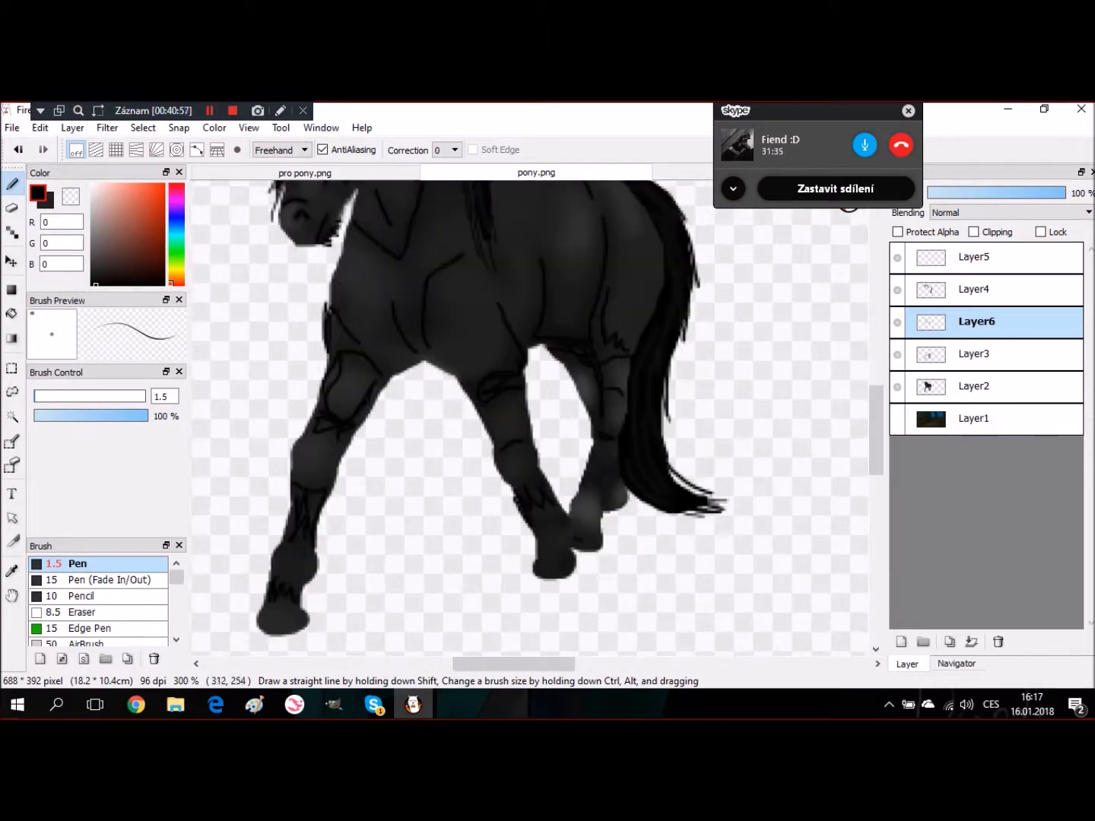
left_click(79, 609)
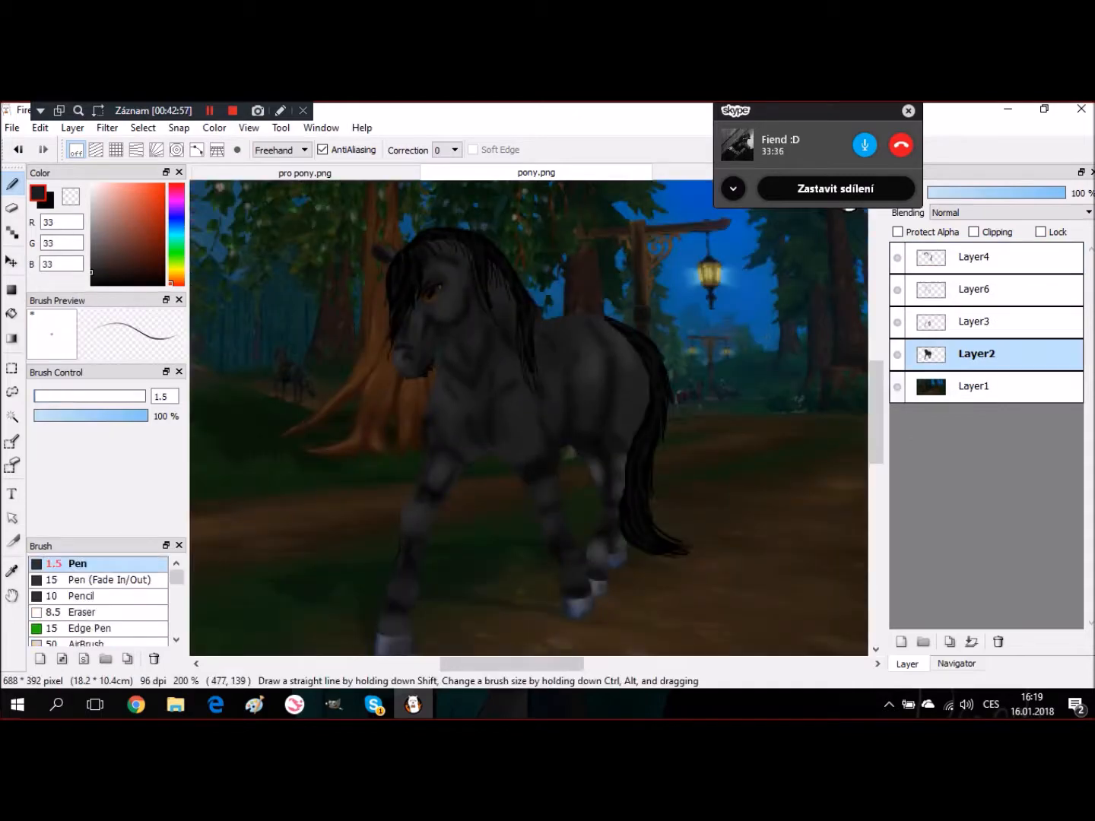
- Paint the eye green on Layer3 and tint the forest floor dark green on Layer7
left_click(976, 321)
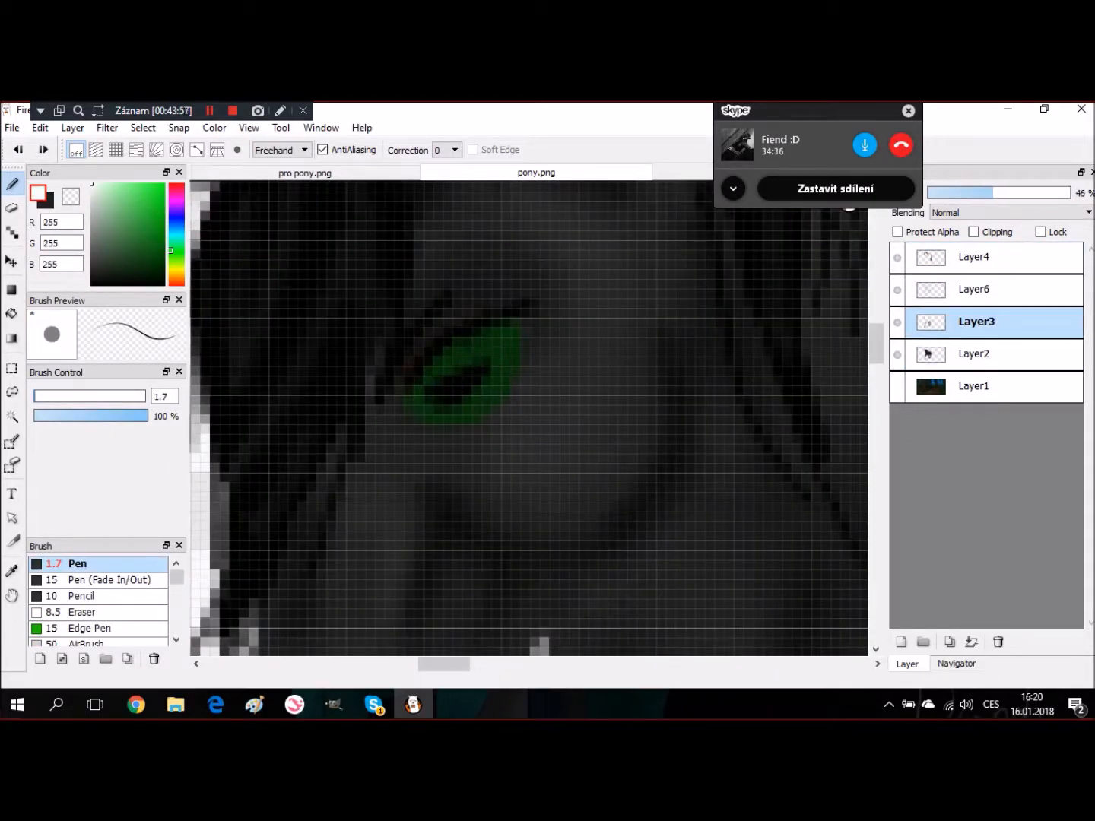
left_click(976, 353)
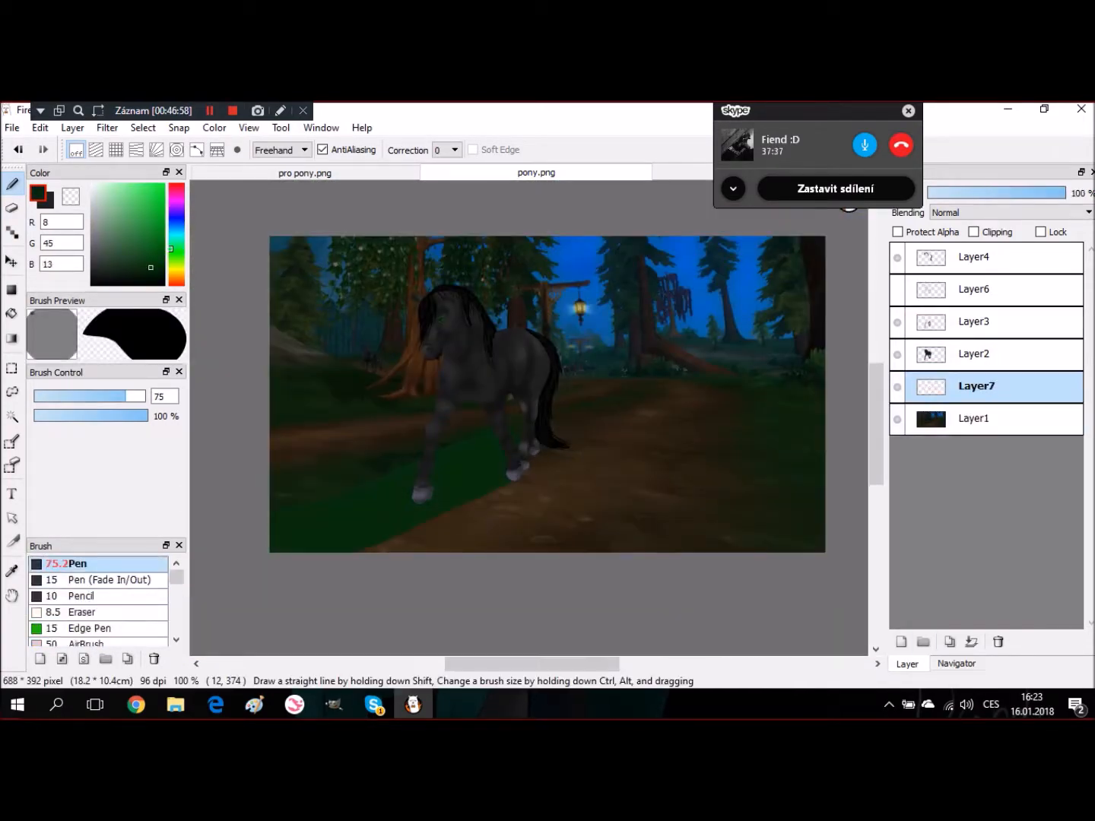
- Soften around the hooves, add a green eye glow, and draw a thin horn on the forehead
left_click(976, 418)
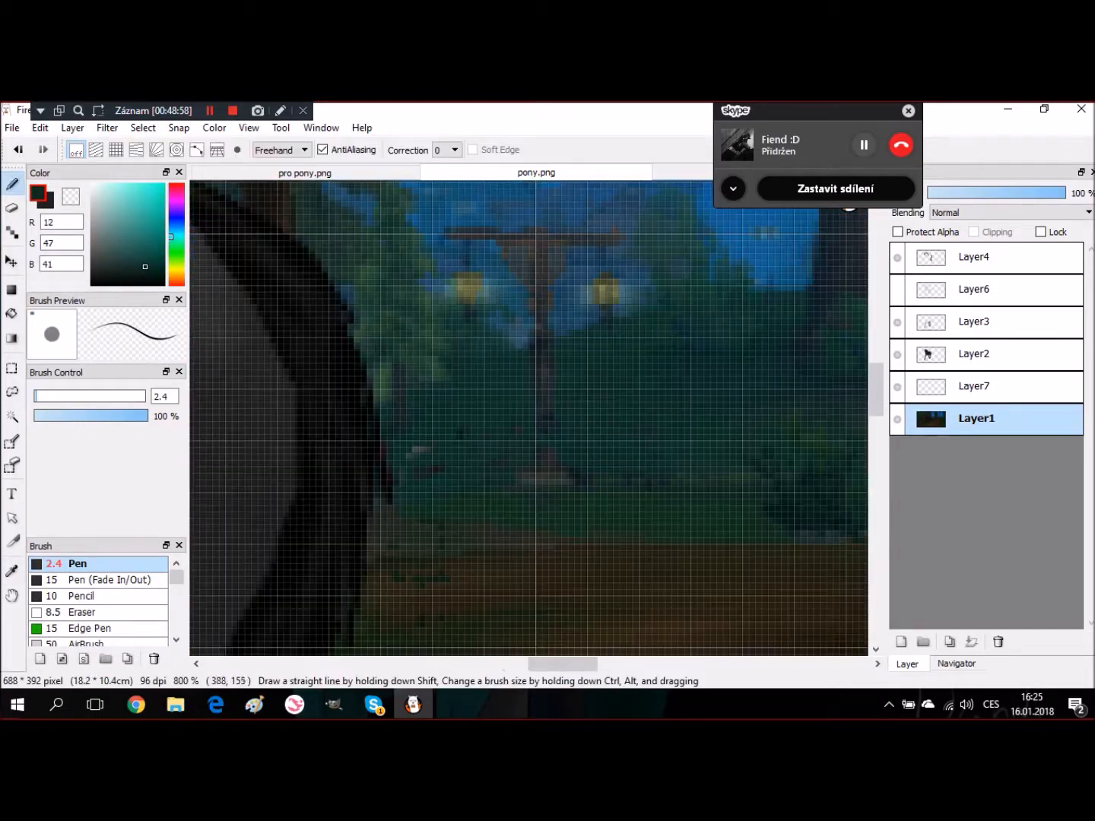
left_click(80, 608)
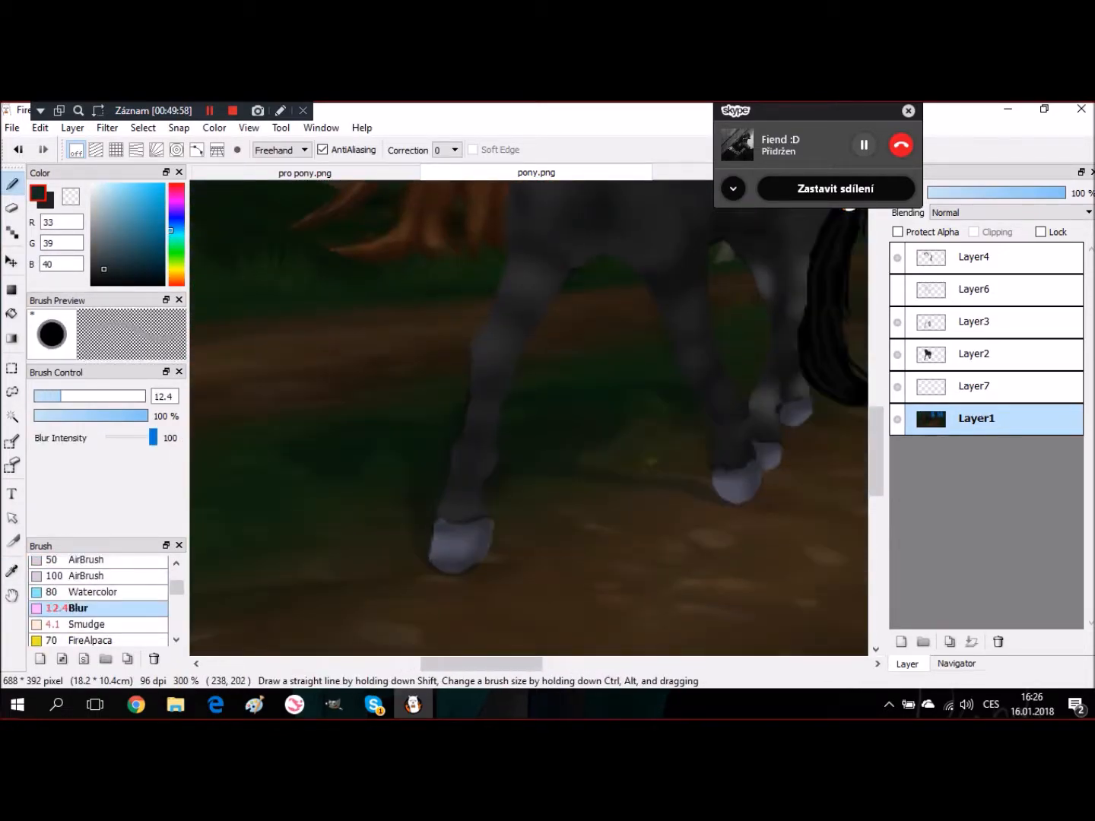
left_click(976, 386)
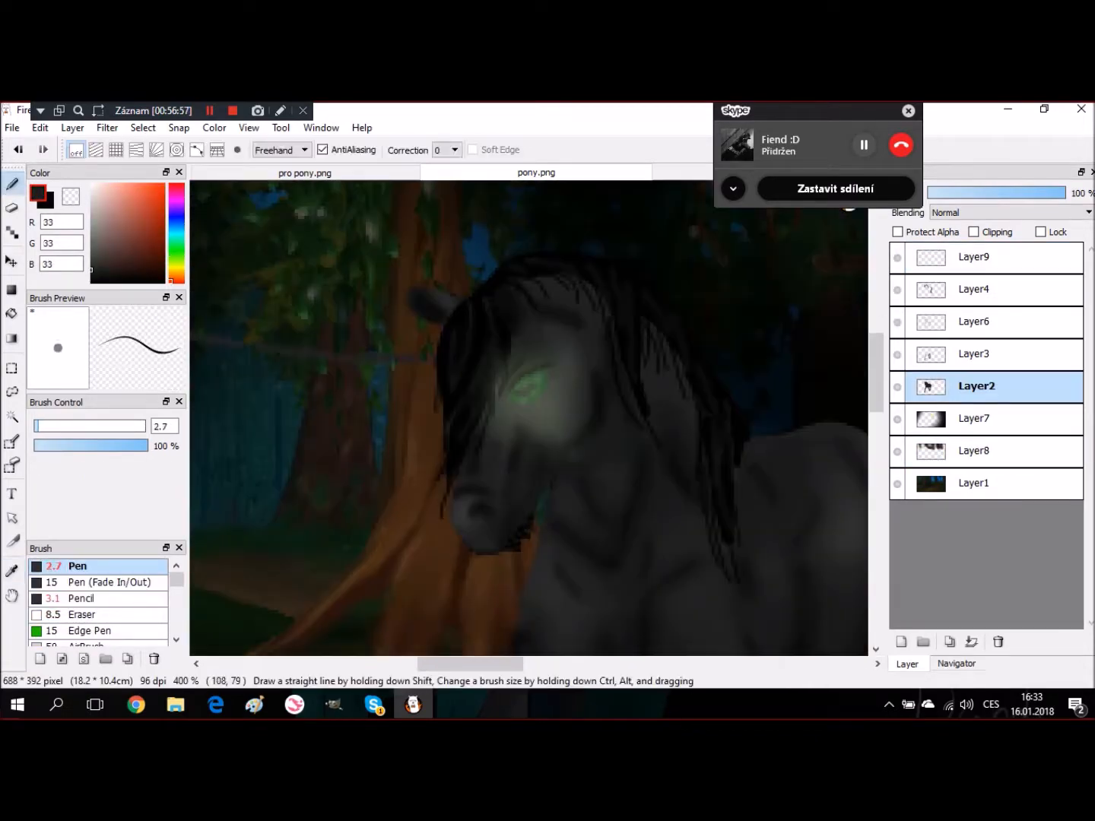
left_click(973, 289)
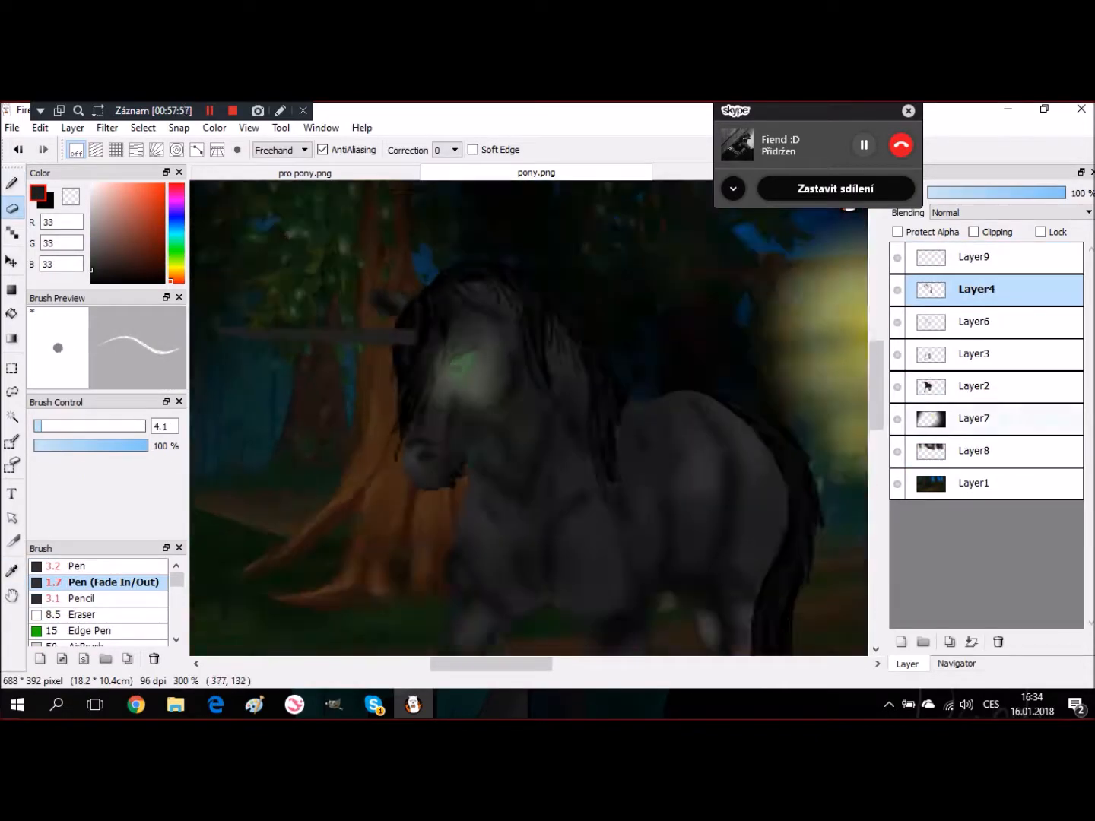